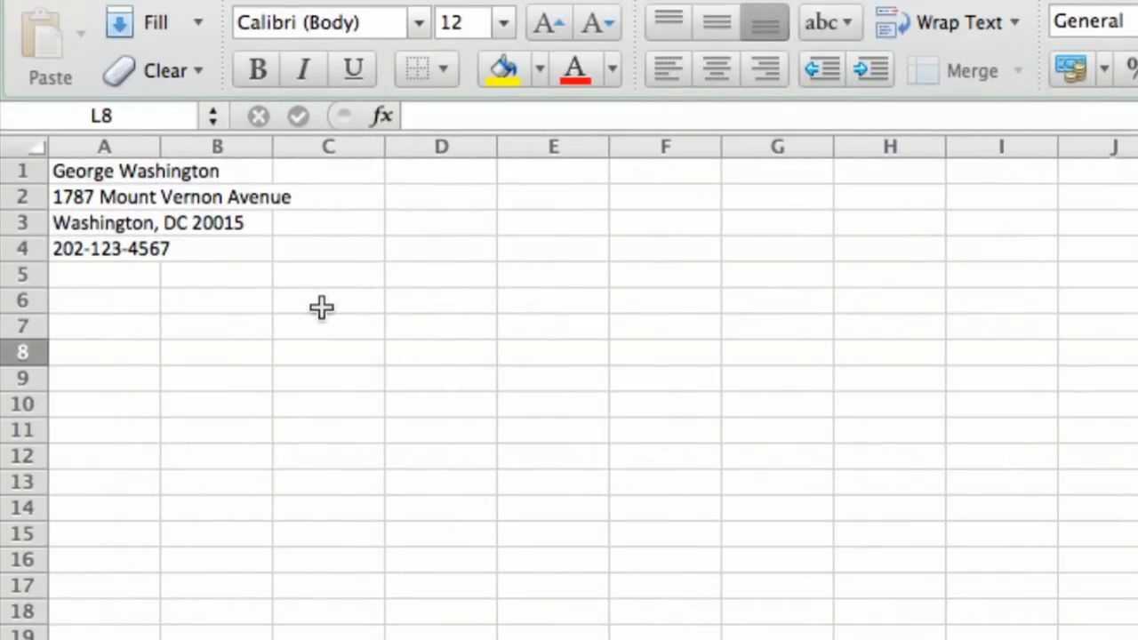
pyautogui.moveTo(315, 276)
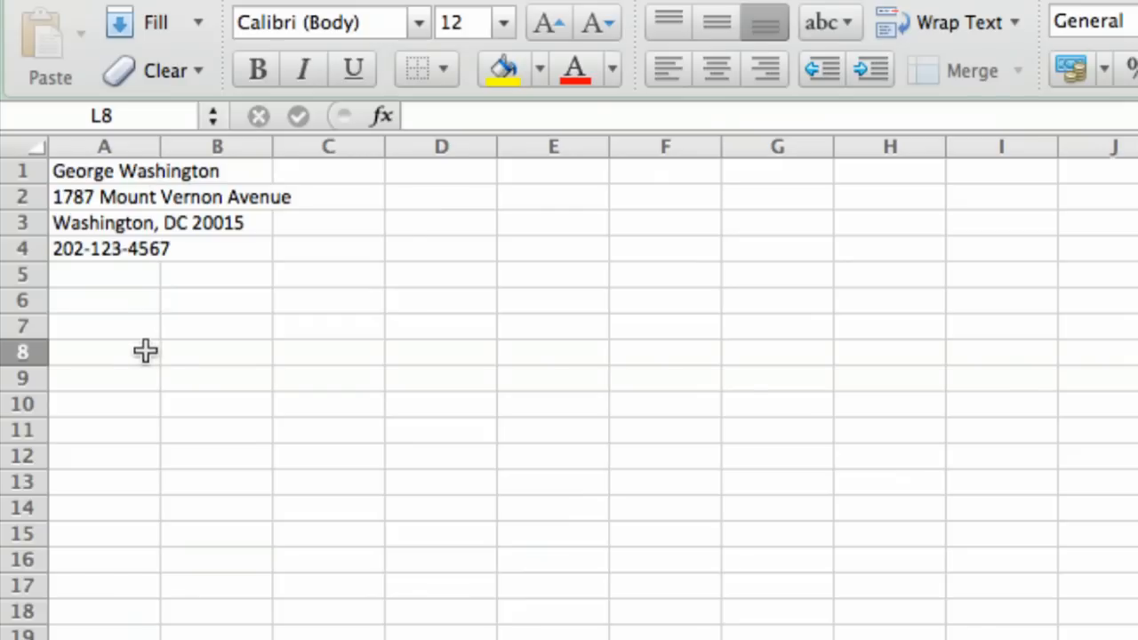
pyautogui.moveTo(188, 367)
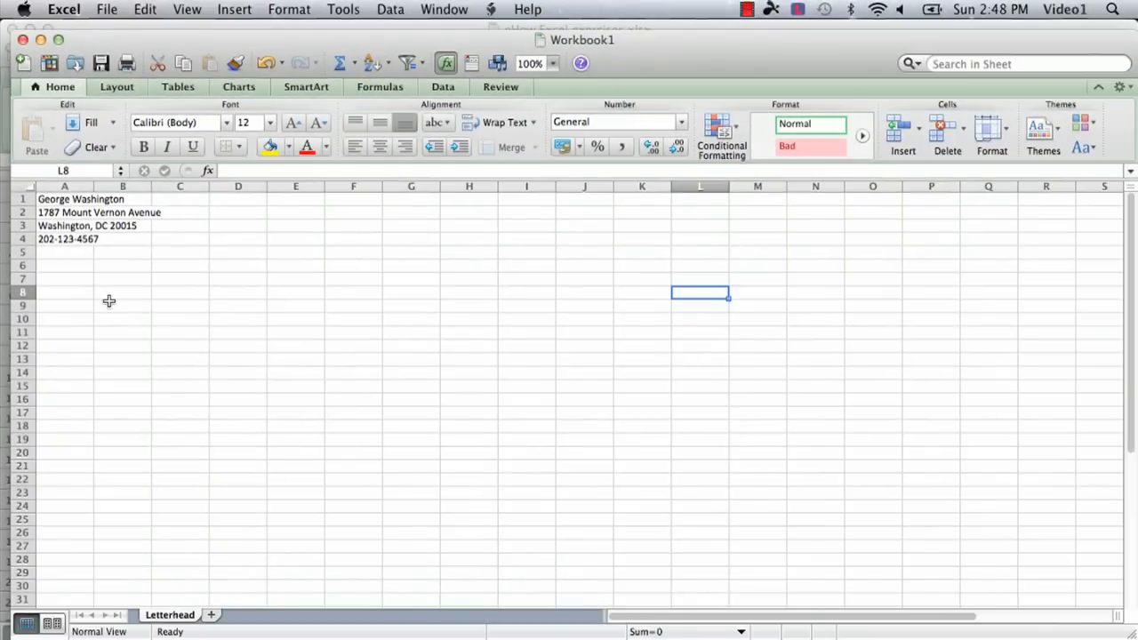
pyautogui.moveTo(118, 270)
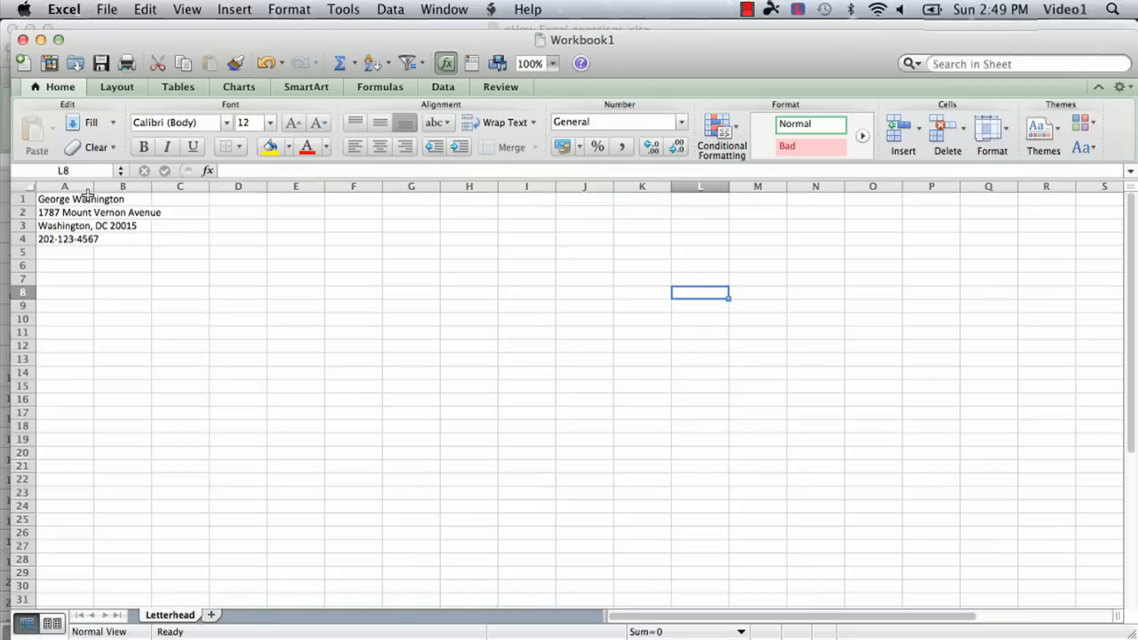
pyautogui.moveTo(92, 186)
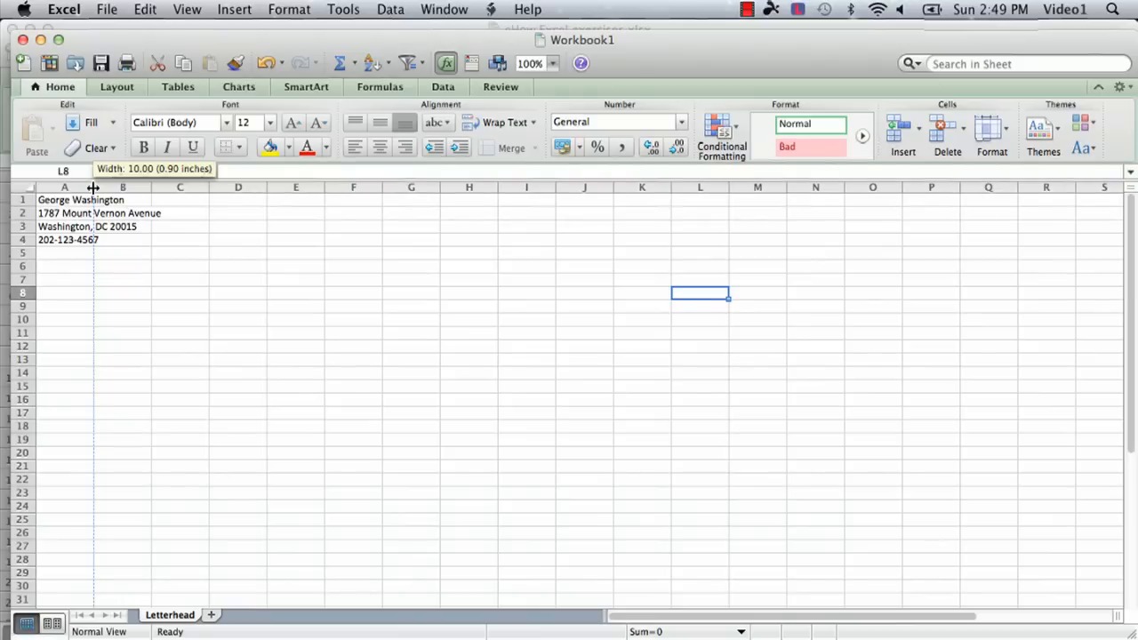
# Drag column A's right boundary until its width reads about 74.83 (6.31 inches)
pyautogui.moveTo(92, 187); pyautogui.dragTo(126, 187)
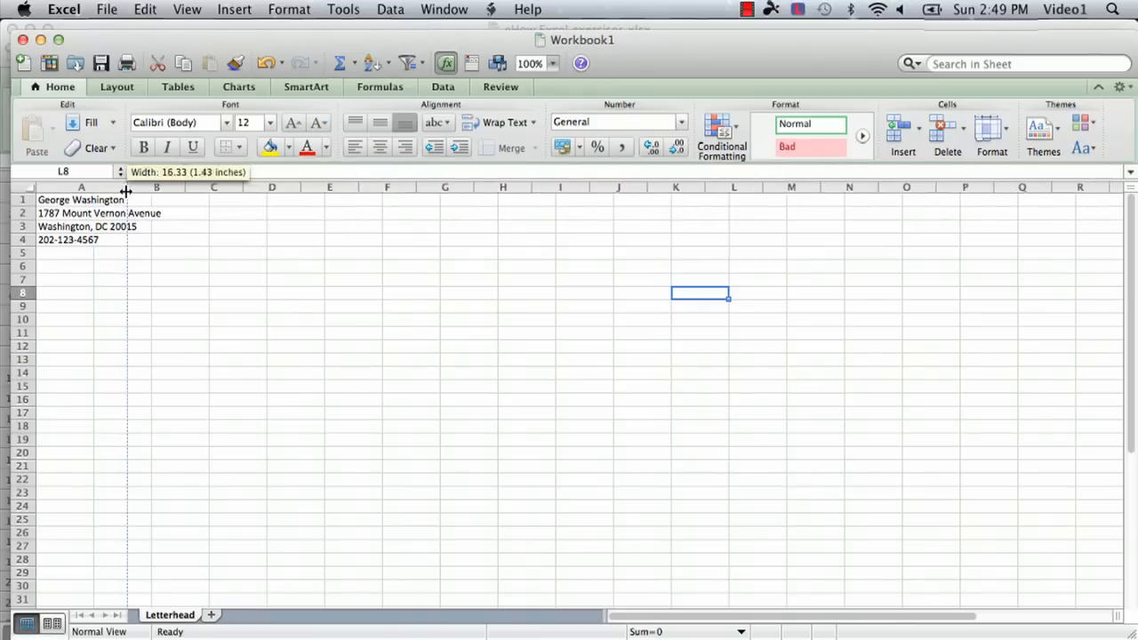
pyautogui.moveTo(128, 186); pyautogui.dragTo(417, 187)
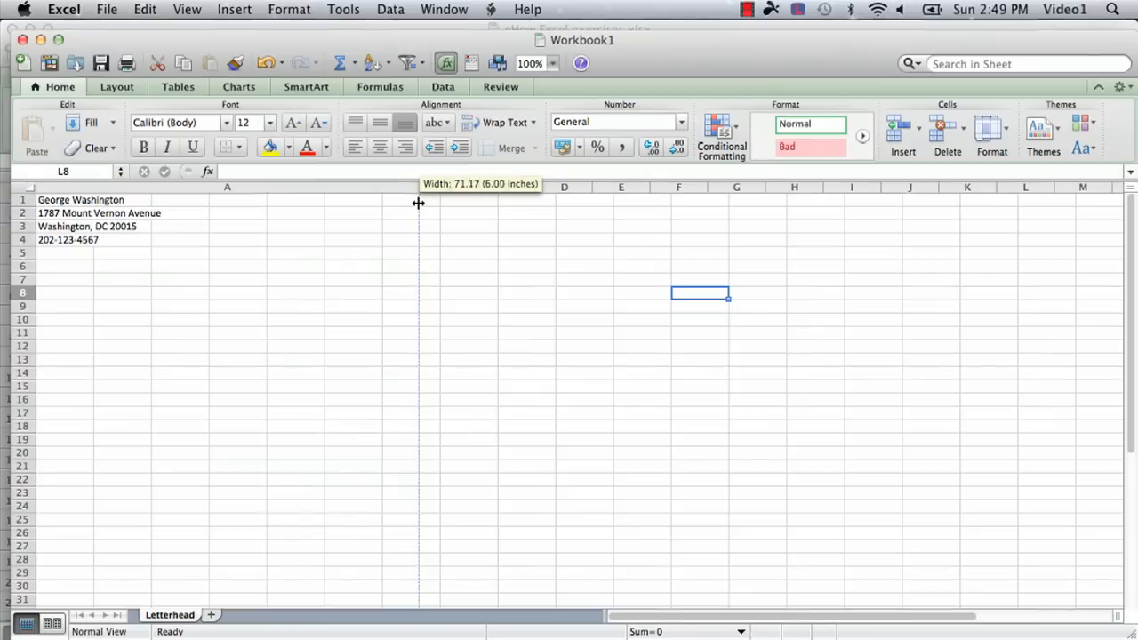
pyautogui.moveTo(420, 199); pyautogui.dragTo(421, 199)
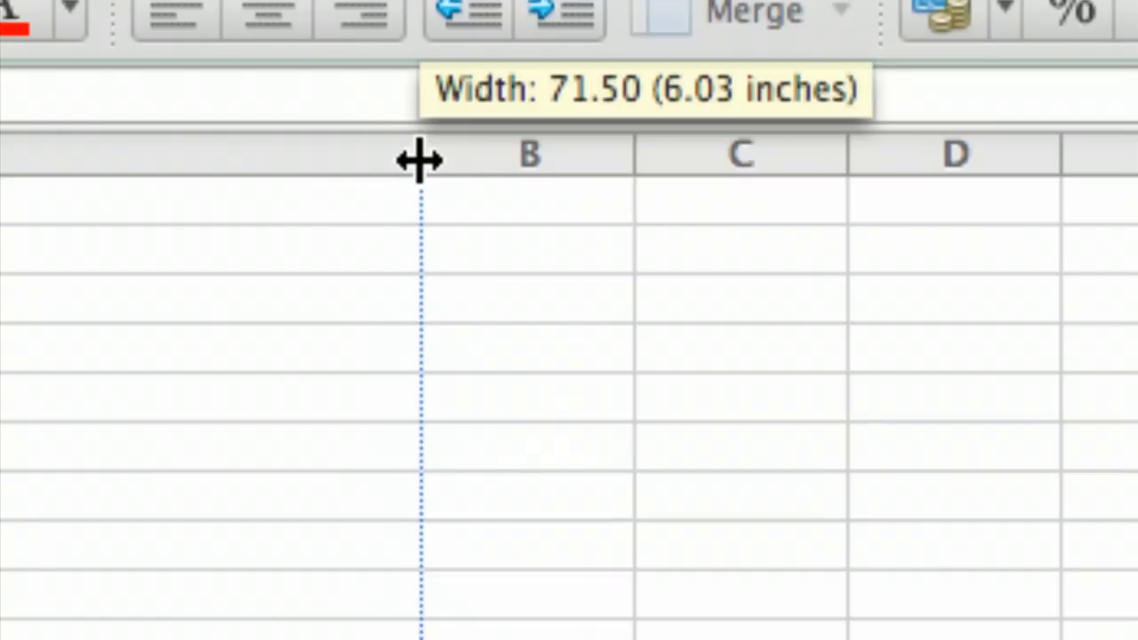
pyautogui.moveTo(420, 160); pyautogui.dragTo(487, 160)
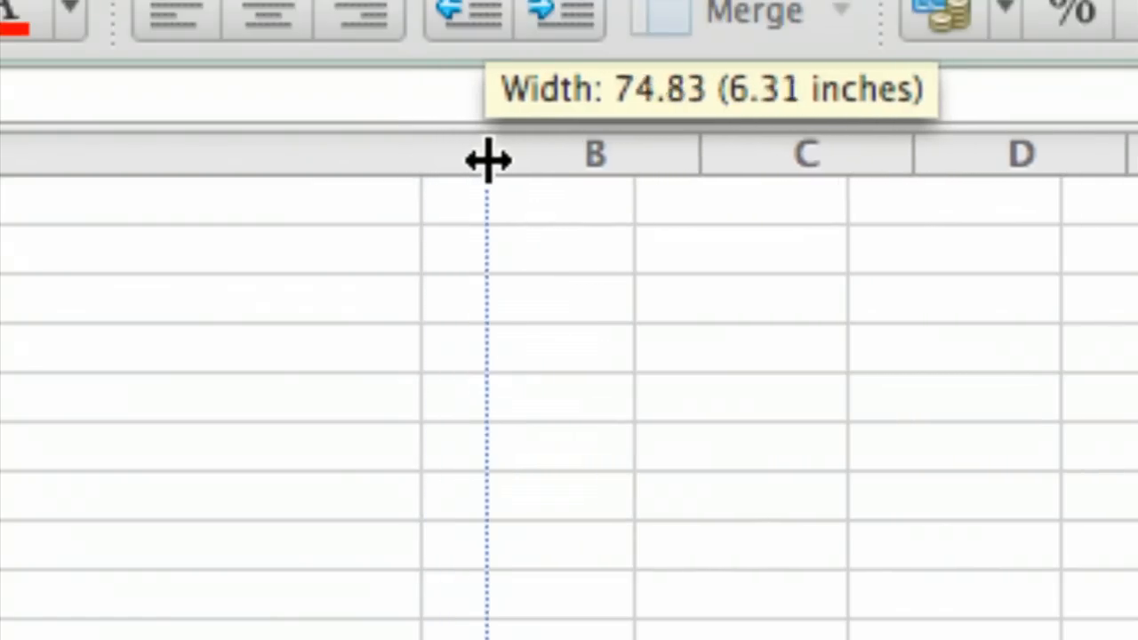
pyautogui.moveTo(487, 160); pyautogui.dragTo(608, 163)
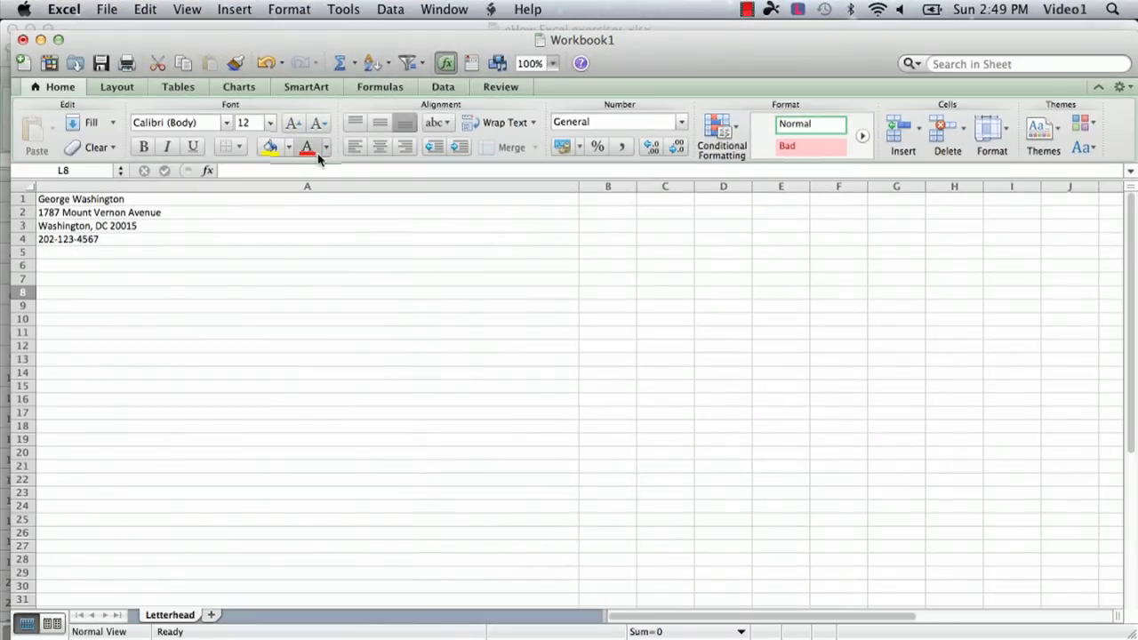
# Select all of column A and center its name, address and phone lines
pyautogui.click(305, 187)
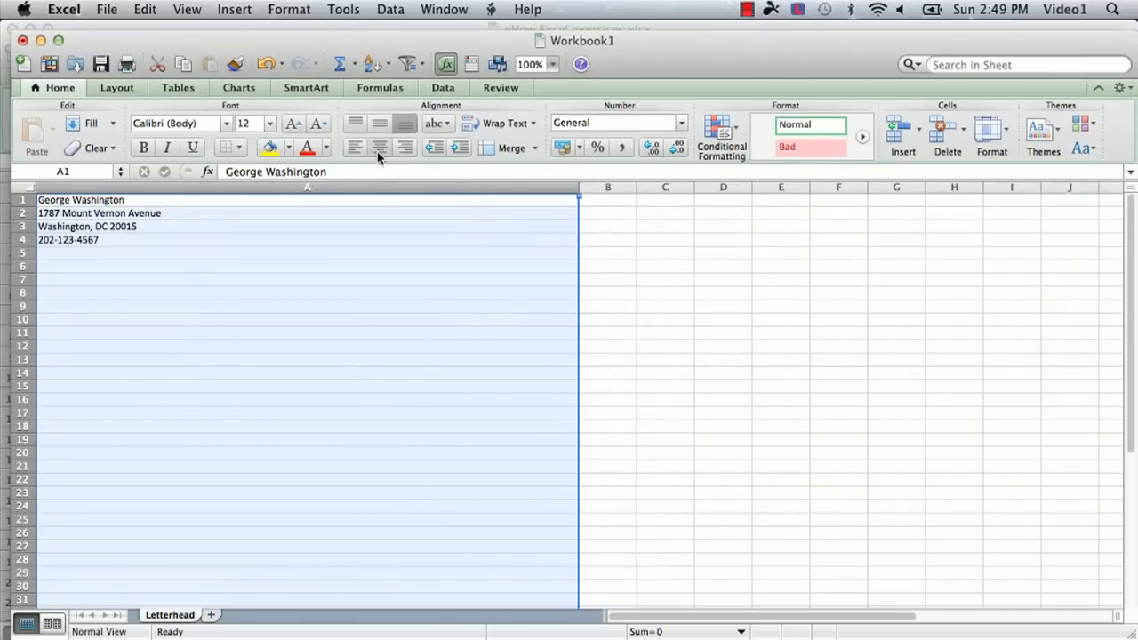
pyautogui.moveTo(380, 148)
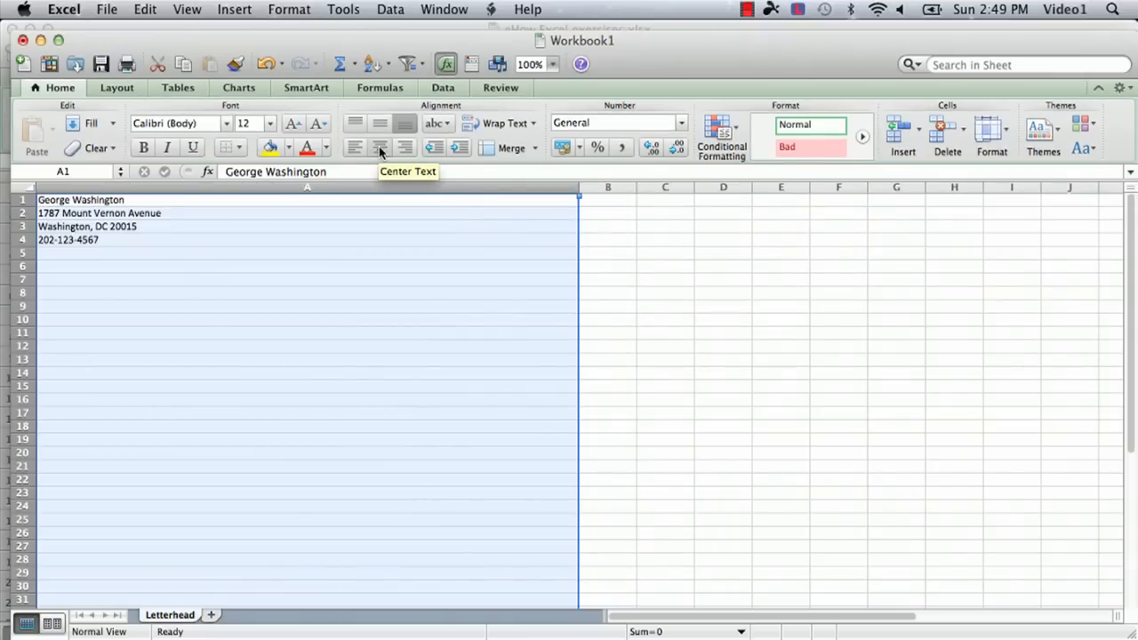
pyautogui.click(381, 148)
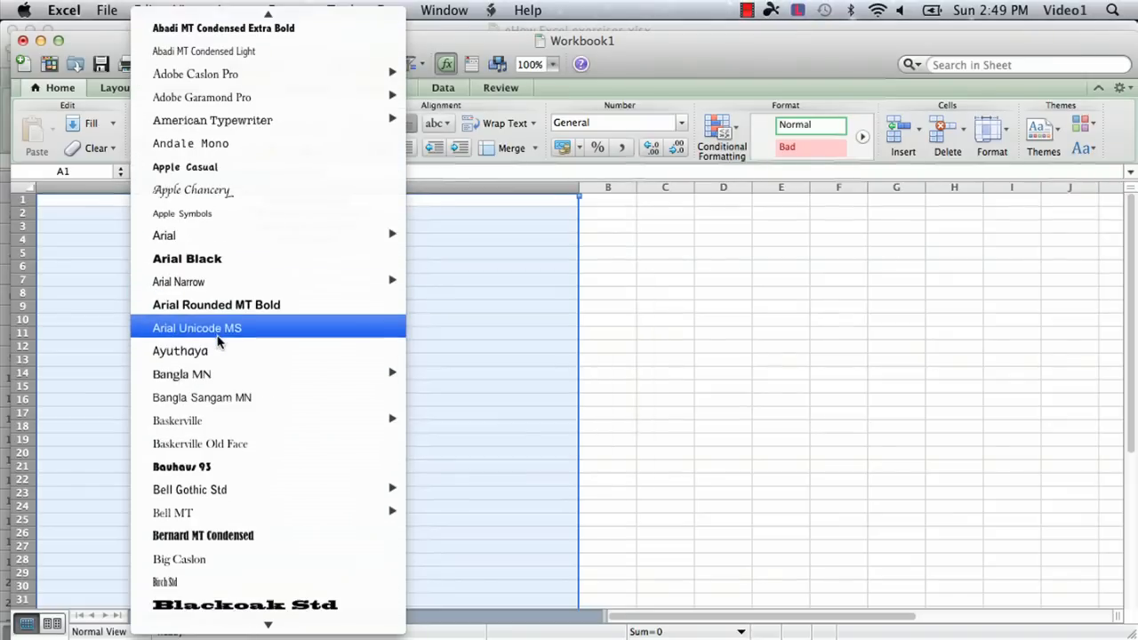
# Choose Britannic Bold from the font list for the address block
pyautogui.scroll(-3)
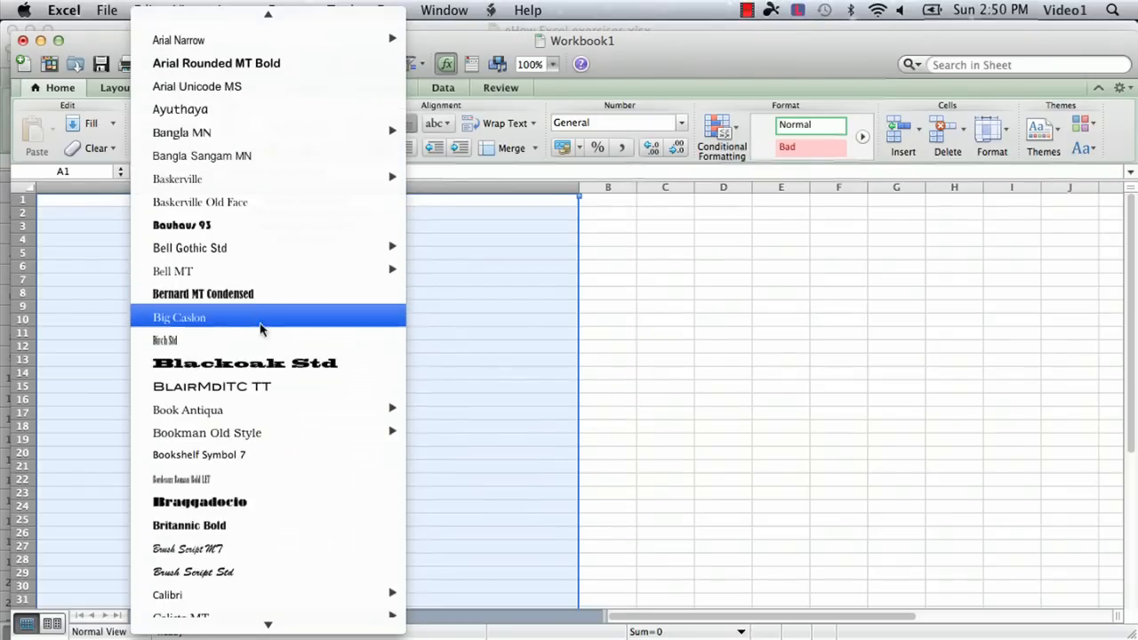
pyautogui.scroll(-3)
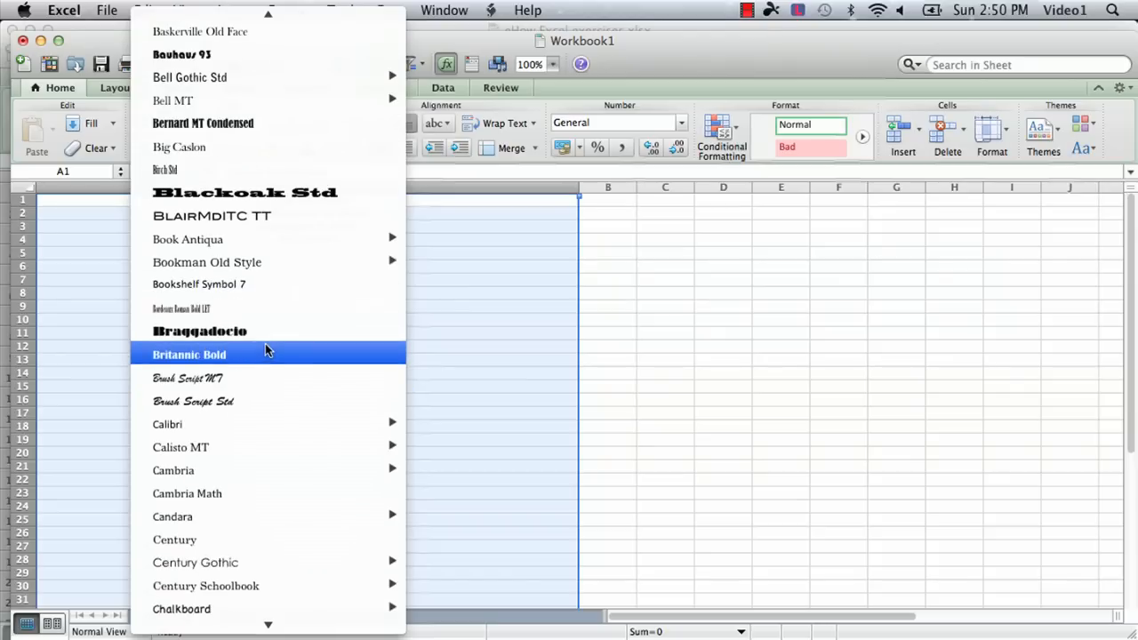
pyautogui.click(188, 356)
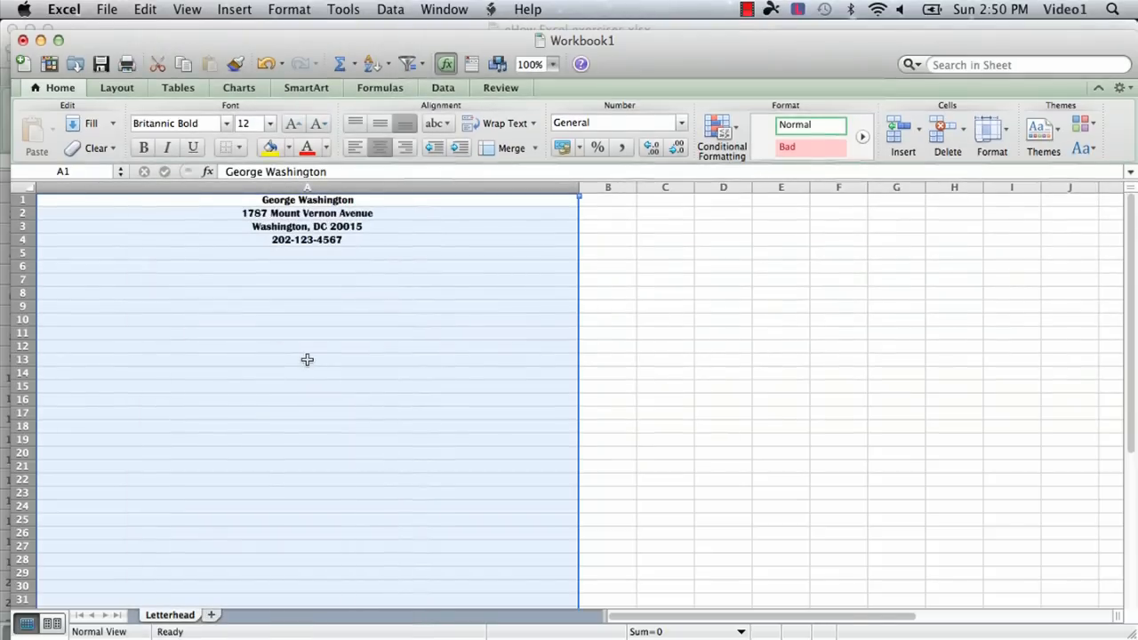